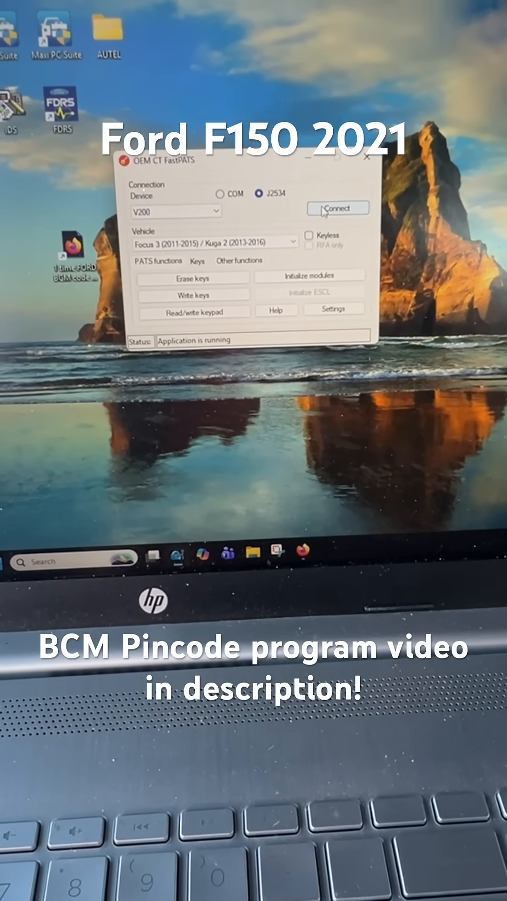
Step: Connect FastPATS to the V200 J2534 interface and wait for Connected status
left_click(338, 208)
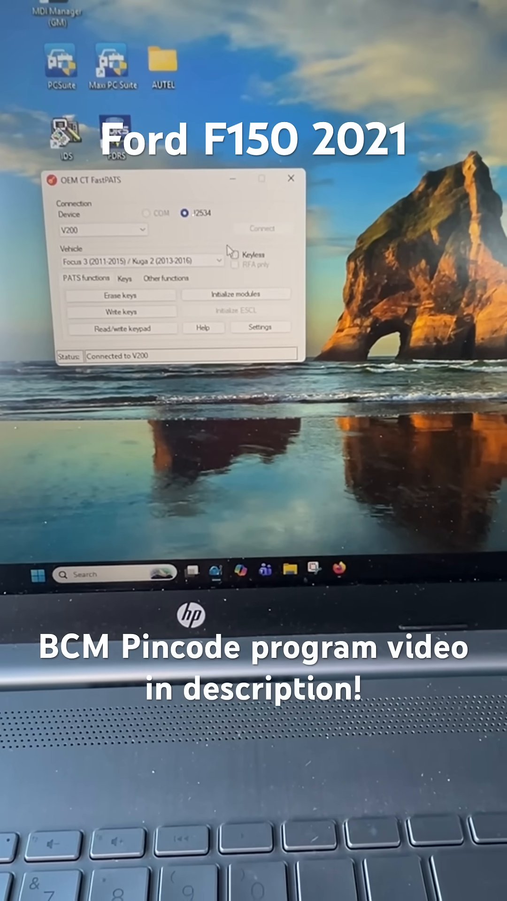
Step: Choose 'All markets vehicles 2022+ MY' from the Vehicle dropdown
left_click(218, 261)
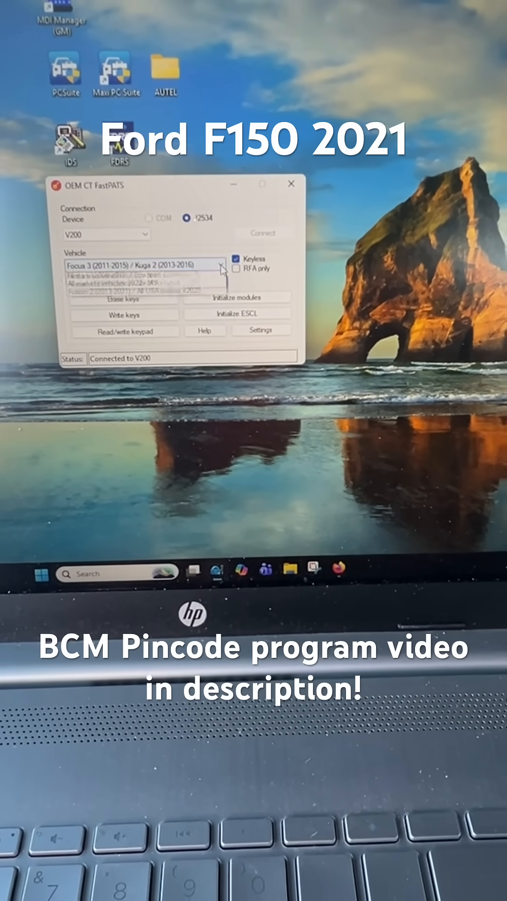
left_click(223, 250)
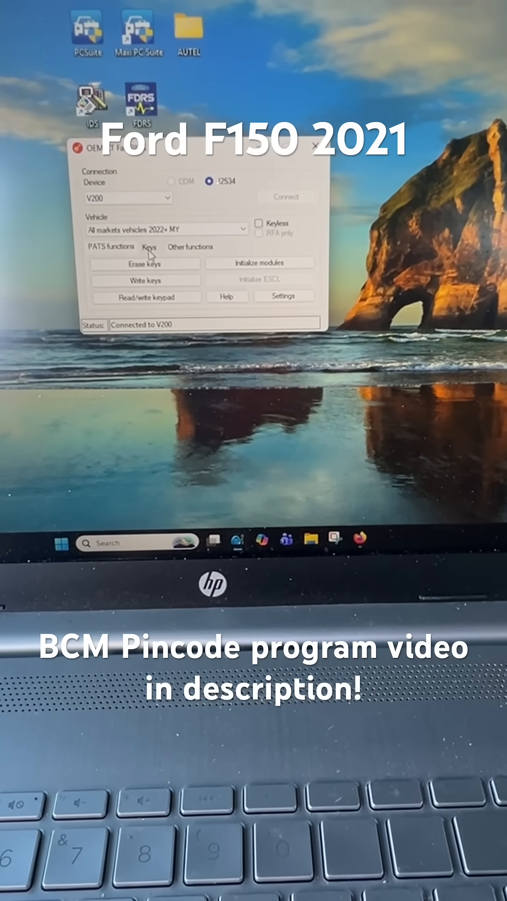
Step: Read the BCM key count on the Keys tab, then dismiss the 2 keys, 2 keyfobs result
left_click(143, 246)
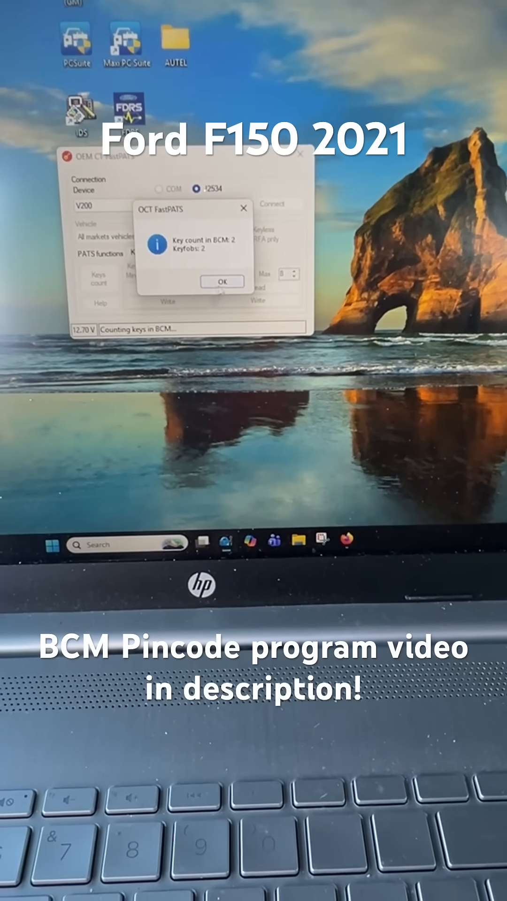
left_click(223, 282)
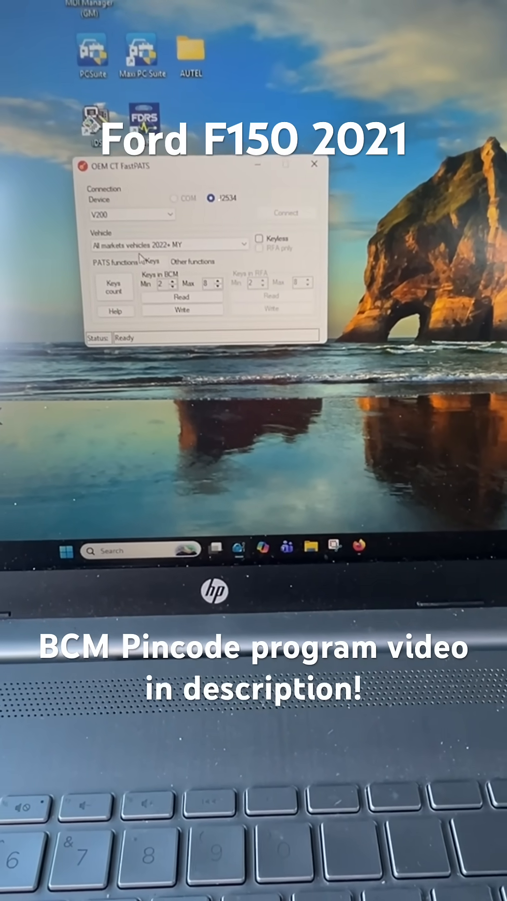
Step: Start Write keys from the PATS functions tab
left_click(194, 267)
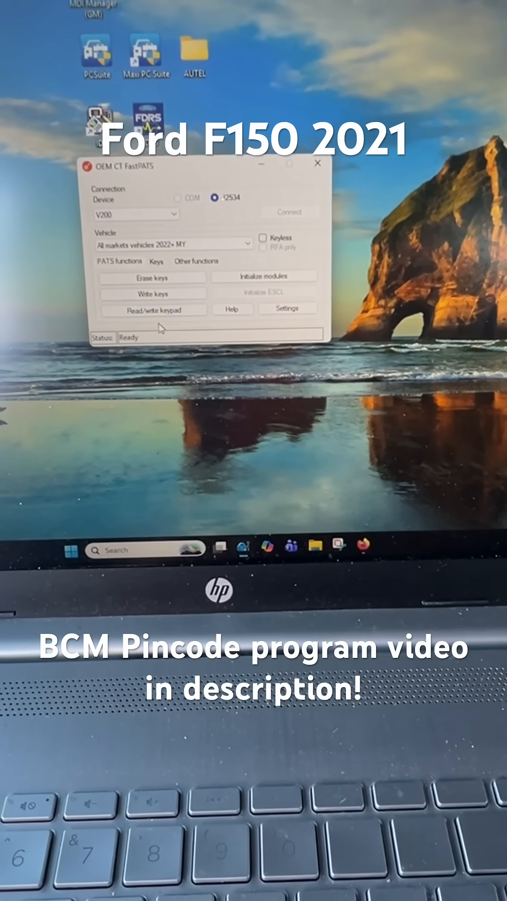
left_click(289, 227)
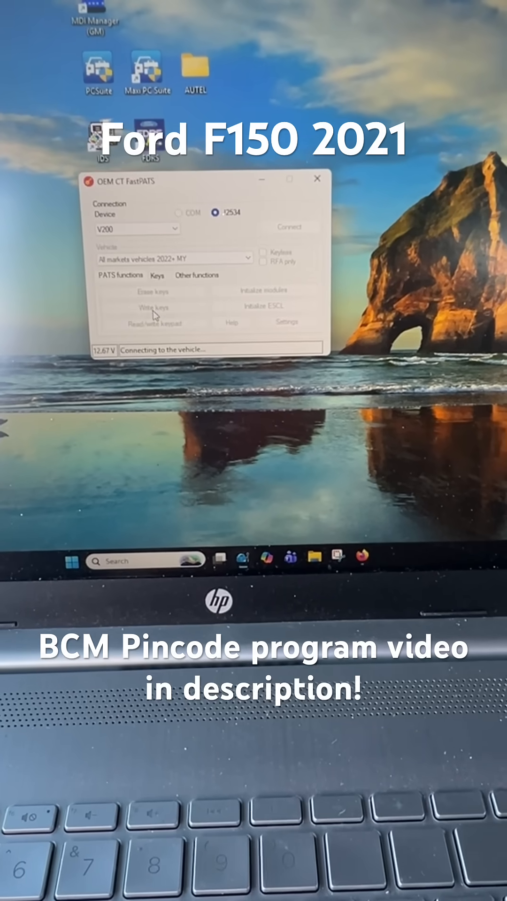